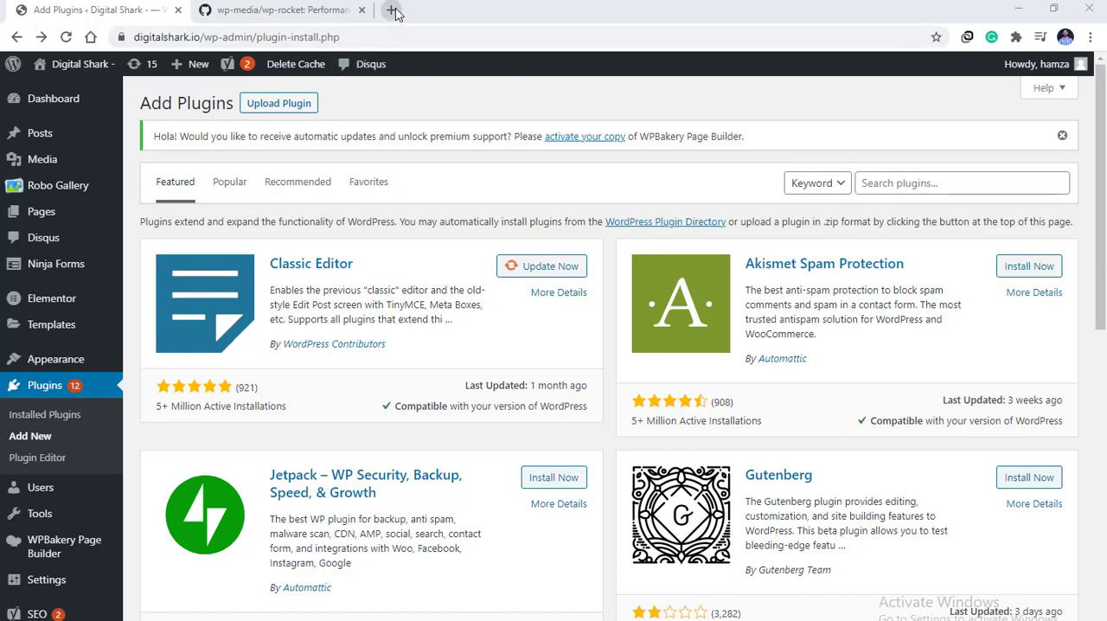
# Step: Load github.com in a new Chrome tab
pyautogui.click(393, 10)
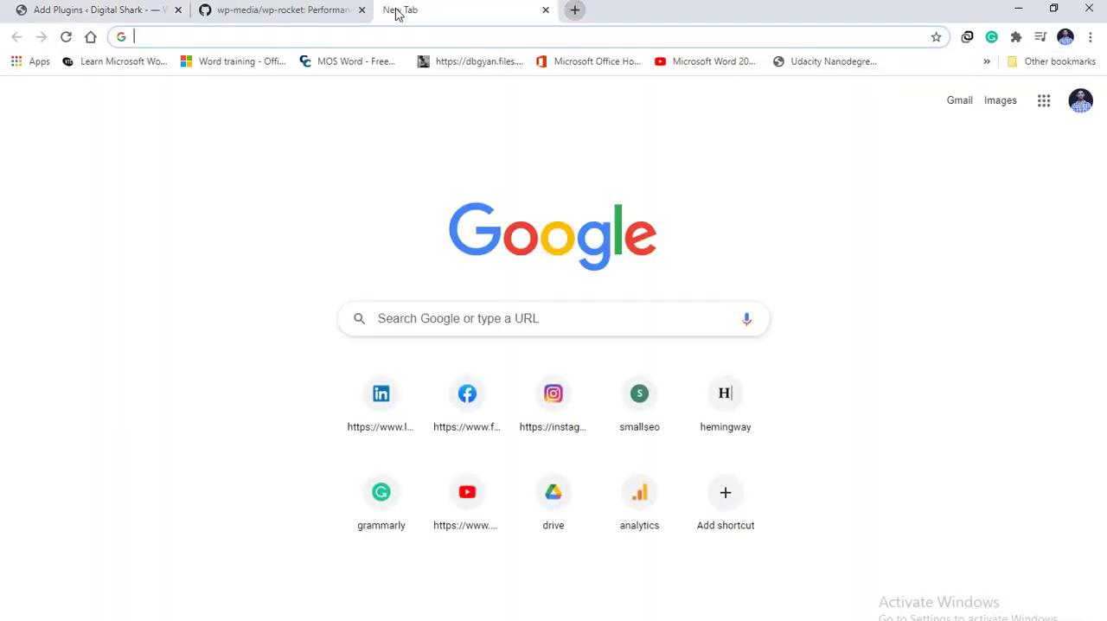
pyautogui.write('github.com')
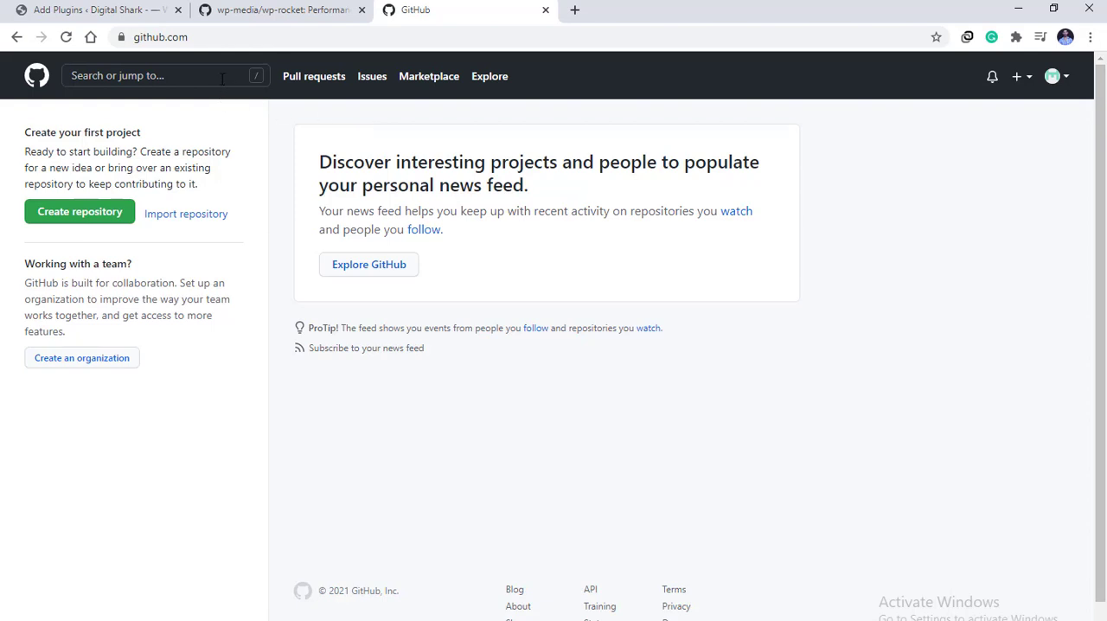
pyautogui.moveTo(173, 123)
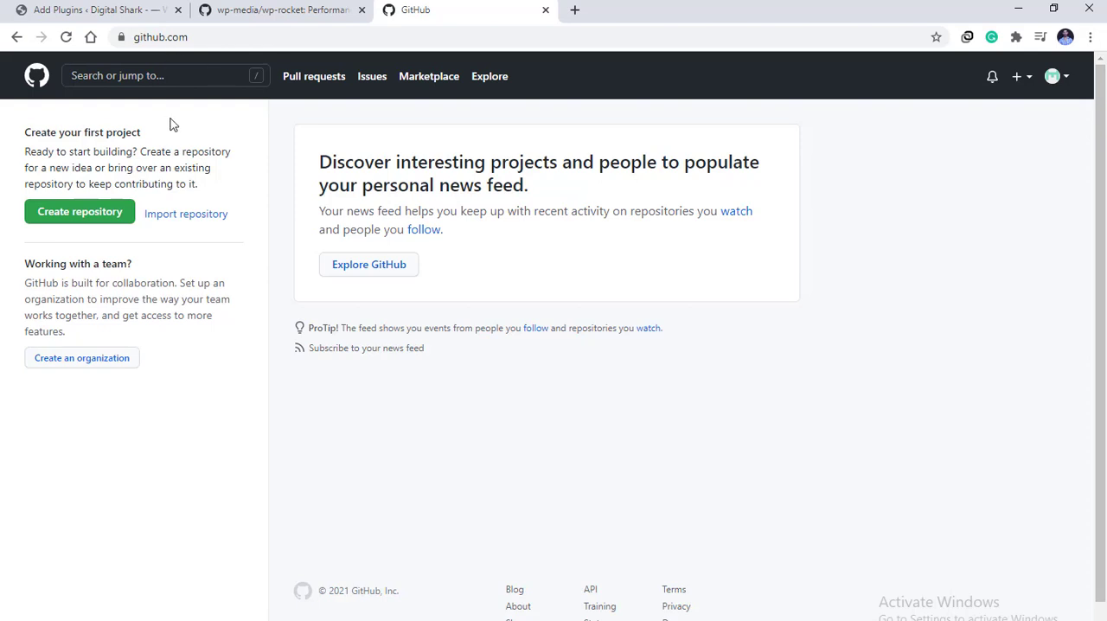
# Step: Search GitHub for 'wp plugin' and scroll the results to wp-media/wp-rocket
pyautogui.click(160, 75)
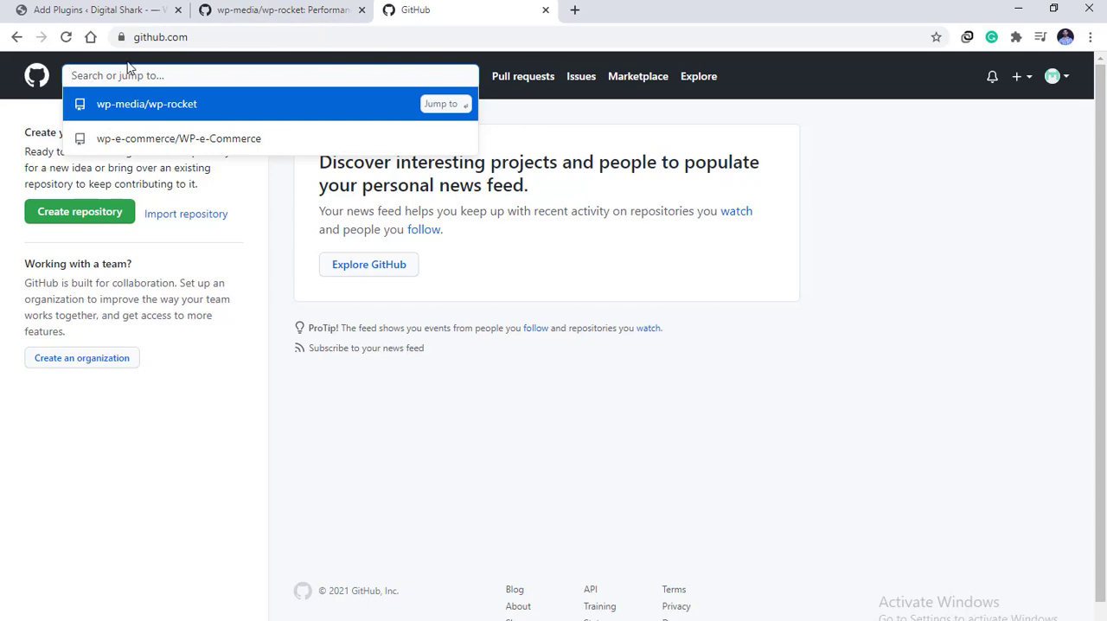
pyautogui.write('wp plugin')
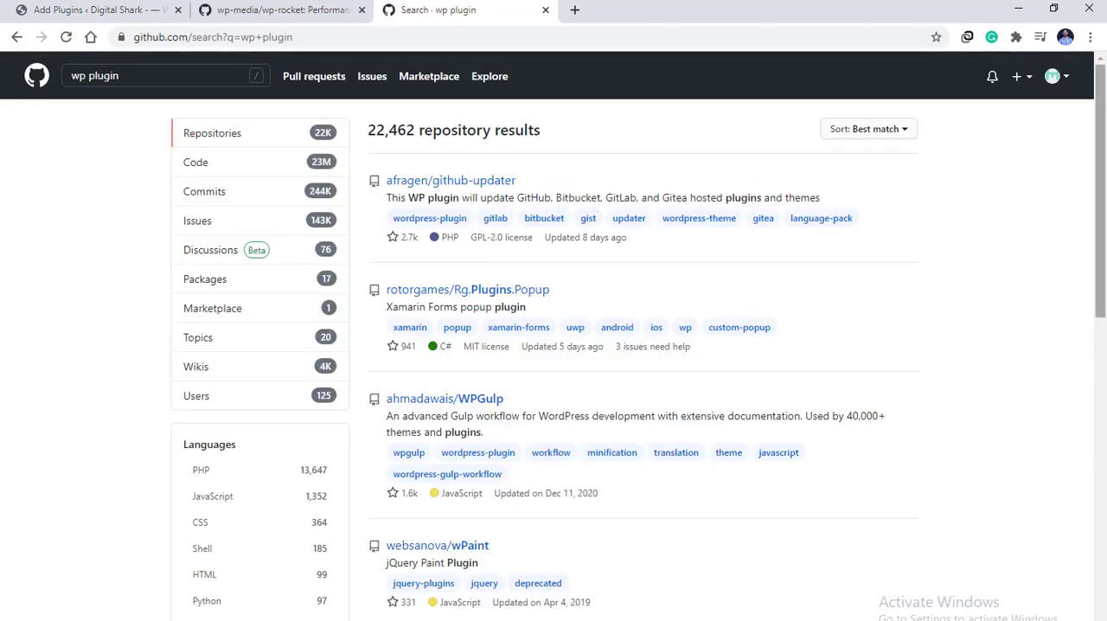
pyautogui.scroll(-3)
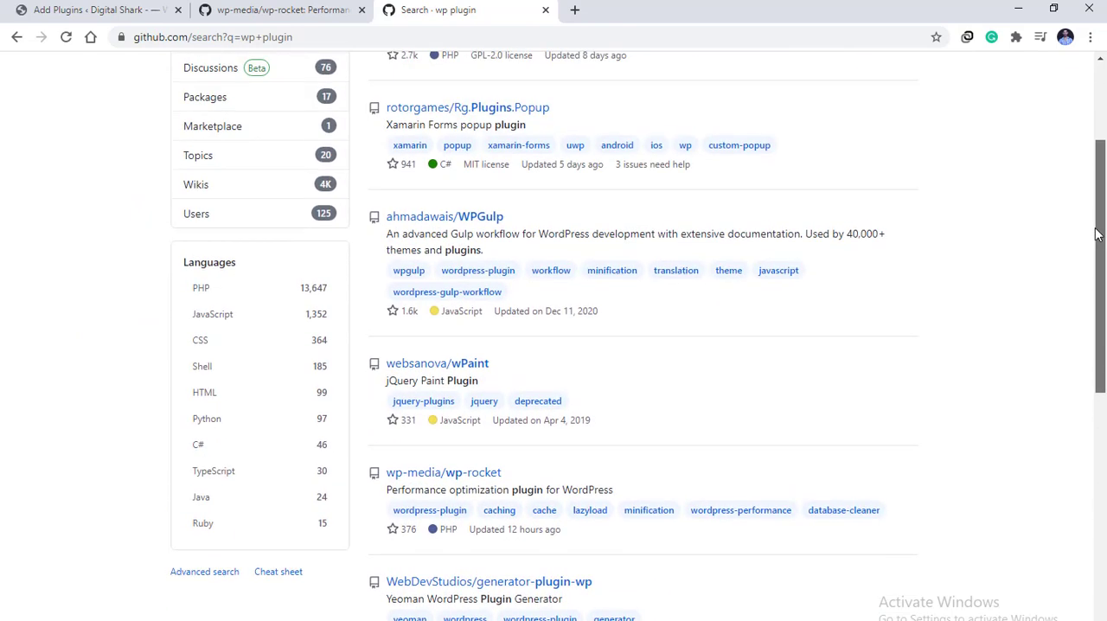
pyautogui.scroll(-3)
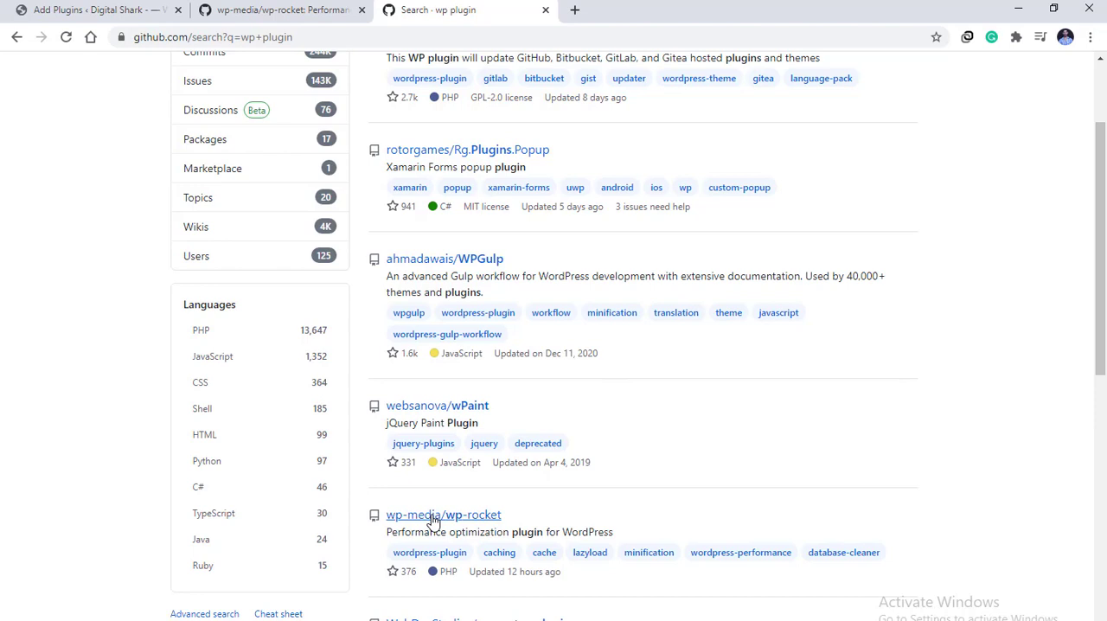
# Step: Download the wp-media/wp-rocket repository as a ZIP, then return to Add Plugins
pyautogui.click(443, 515)
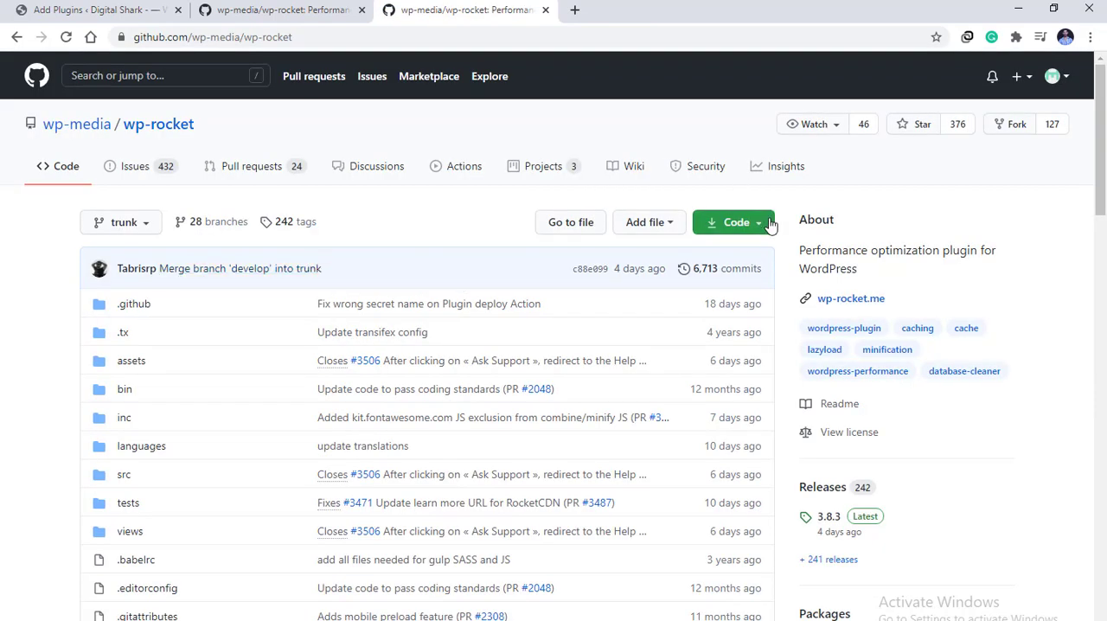
pyautogui.click(734, 222)
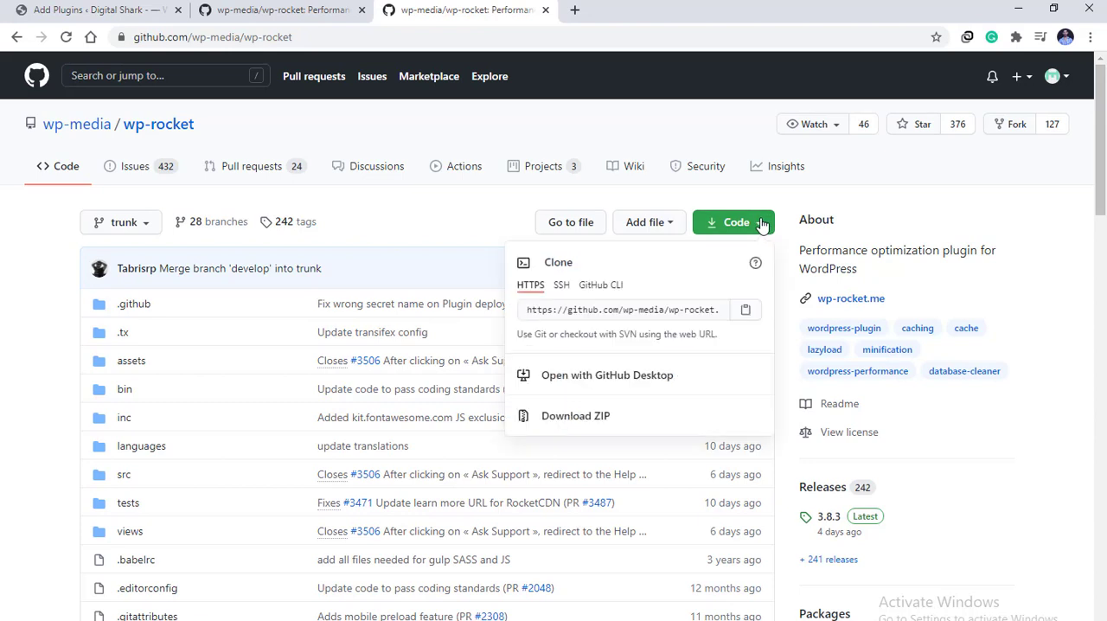
pyautogui.moveTo(759, 226)
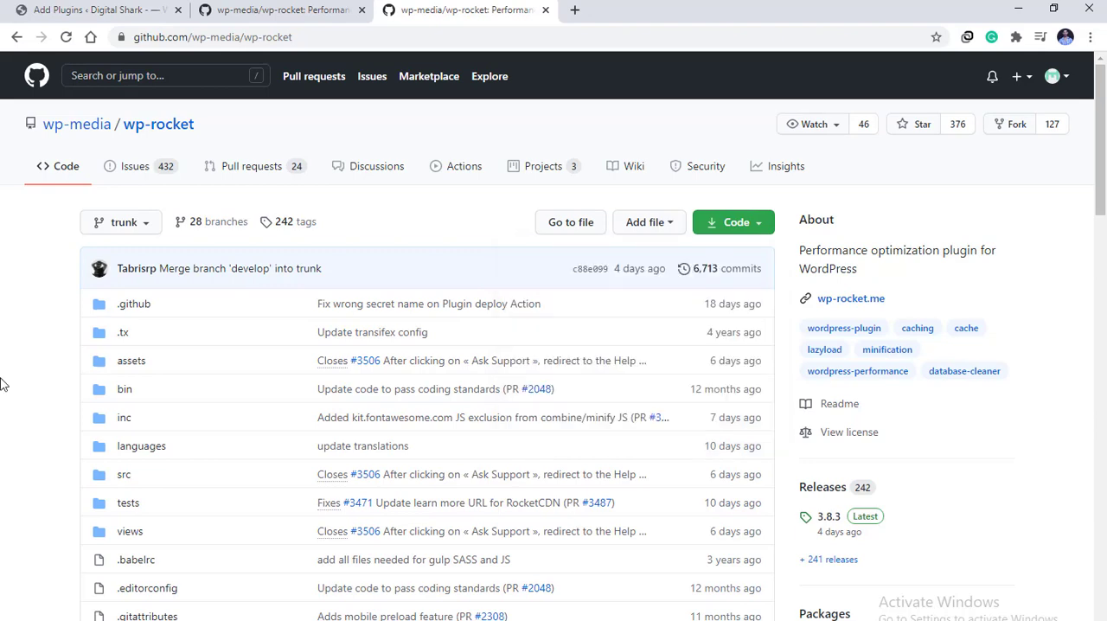
pyautogui.click(95, 10)
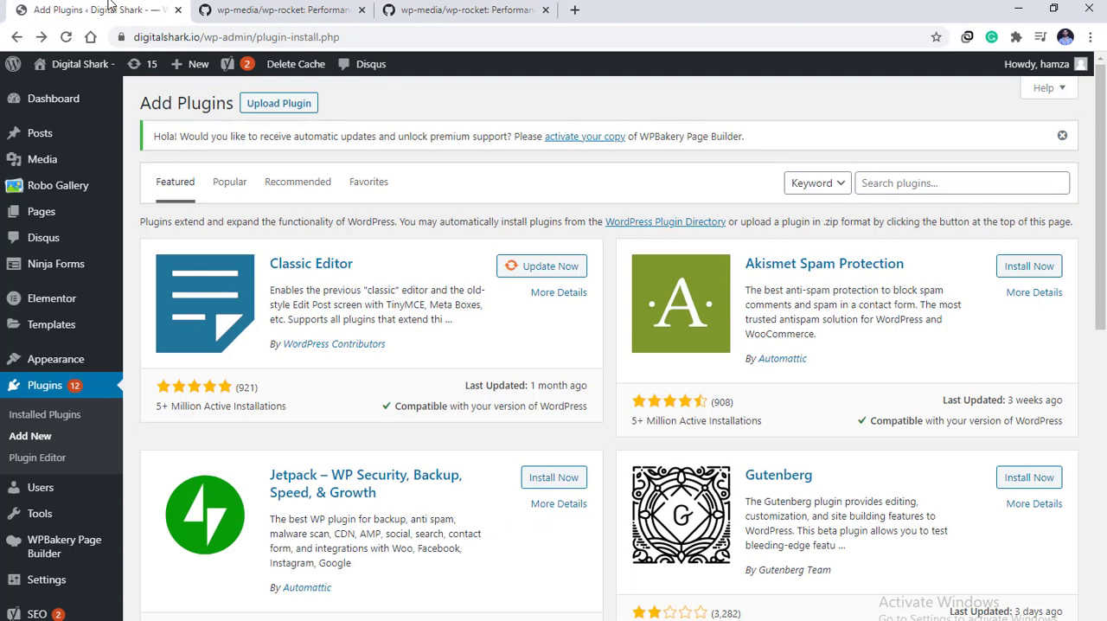
pyautogui.moveTo(51, 323)
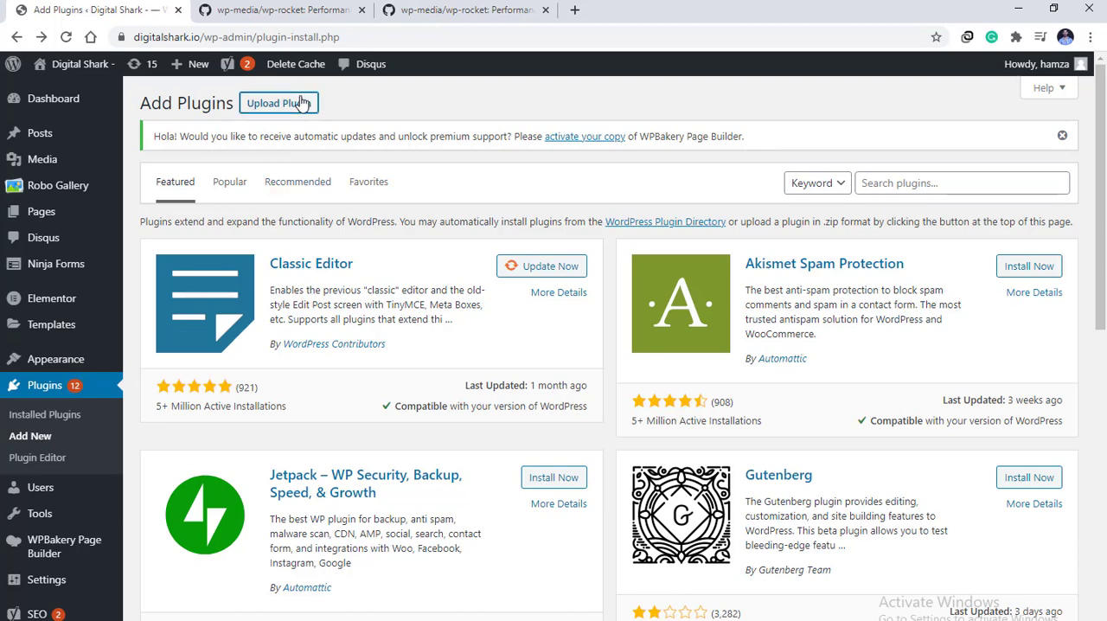
# Step: Choose wp-rocket-trunk.zip from the Desktop in the Upload Plugin form
pyautogui.click(278, 103)
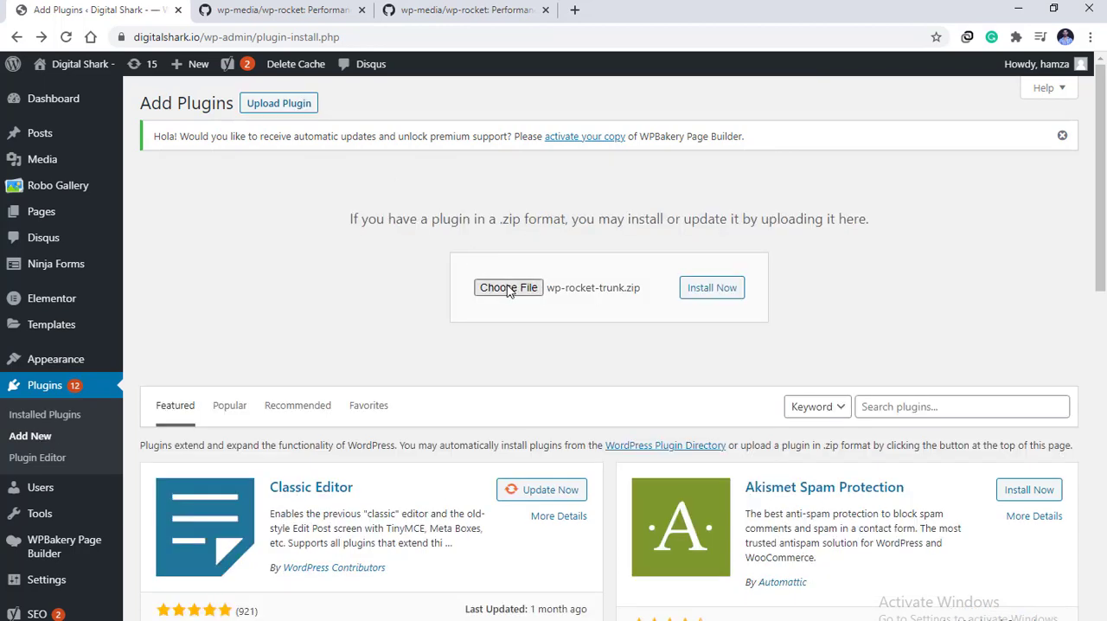
pyautogui.click(508, 287)
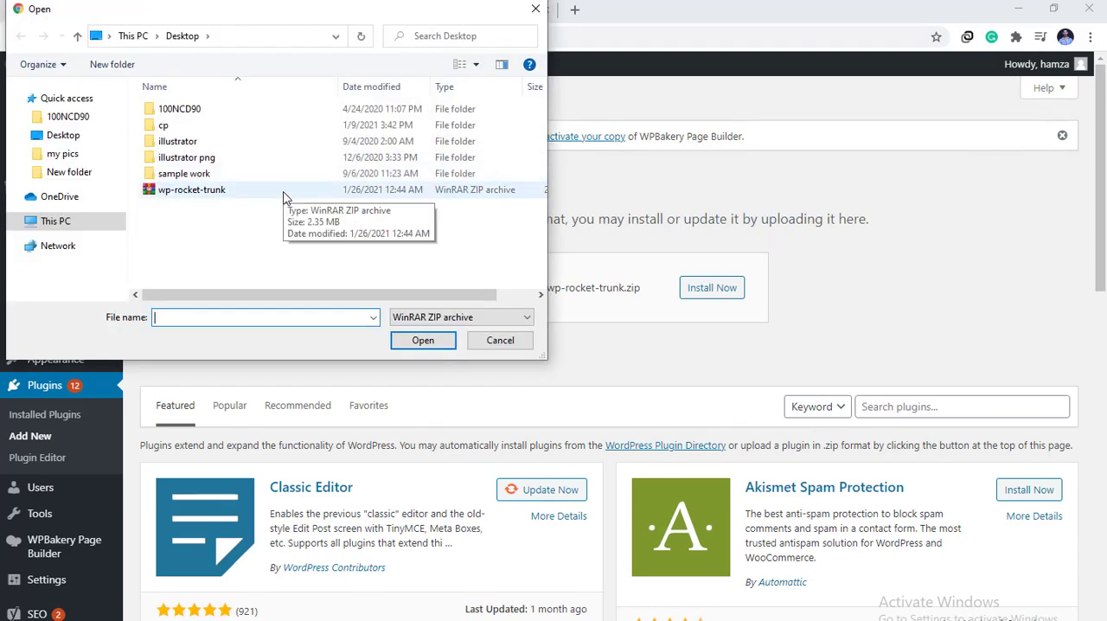
pyautogui.click(423, 340)
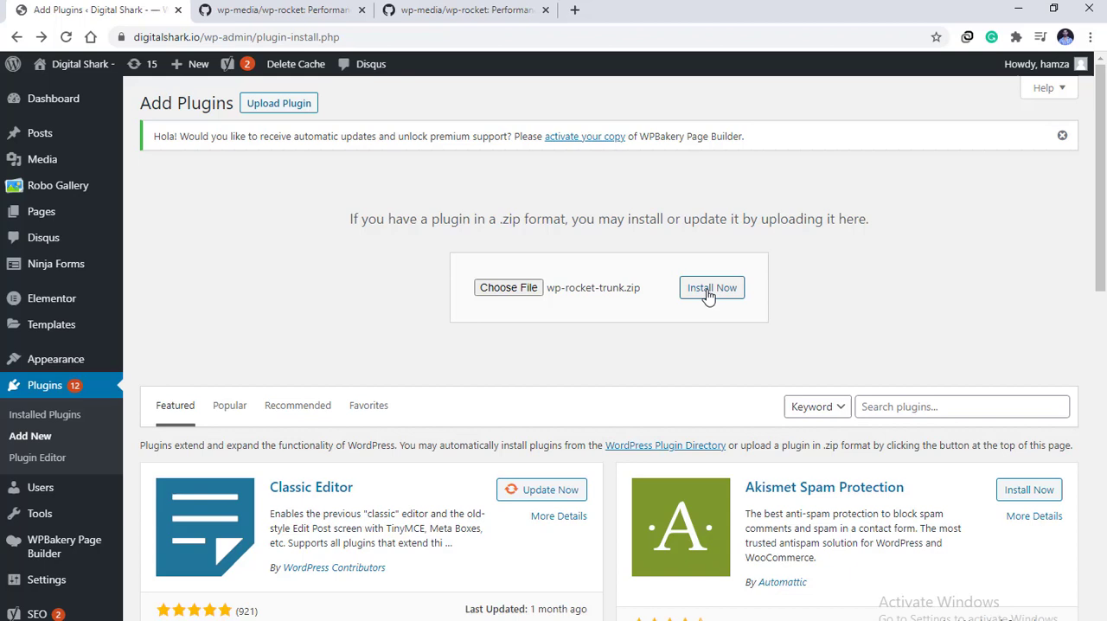
pyautogui.moveTo(725, 294)
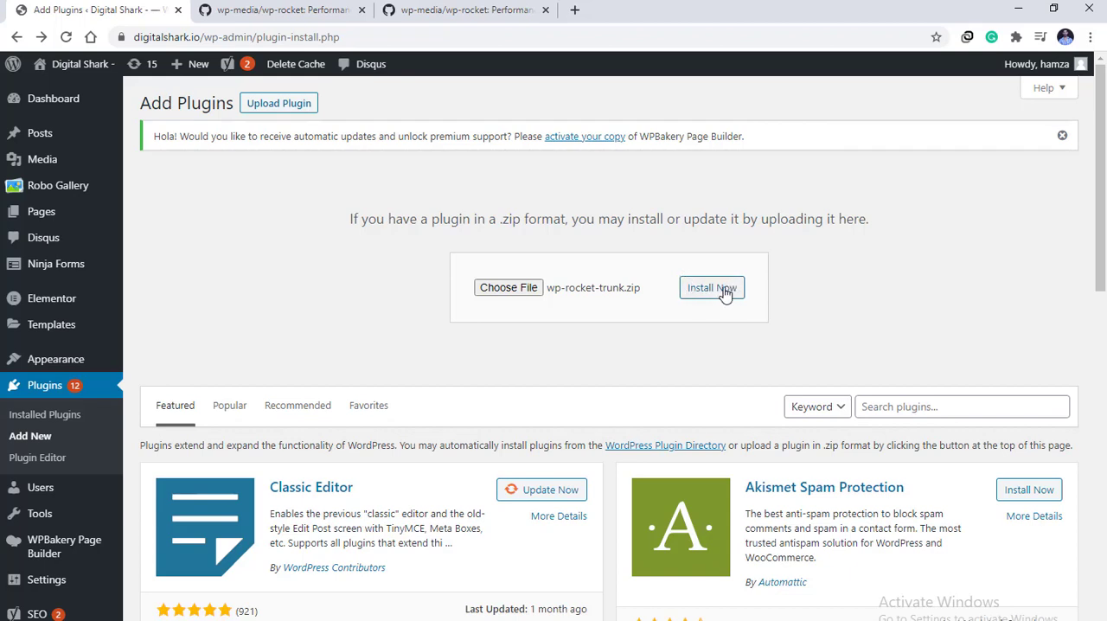
pyautogui.moveTo(579, 236)
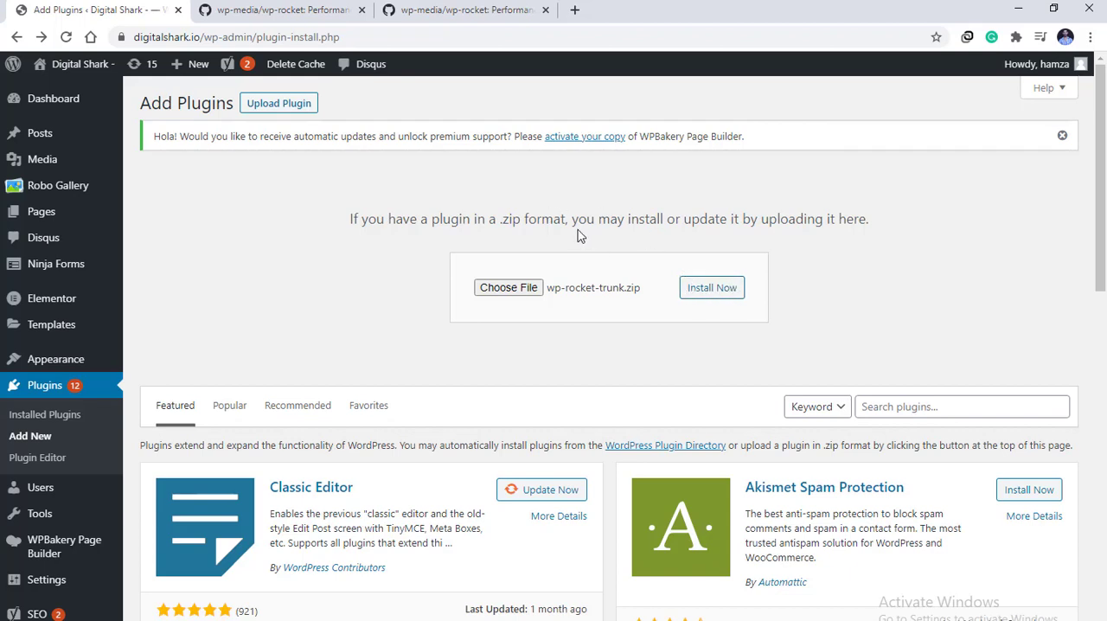
pyautogui.moveTo(781, 163)
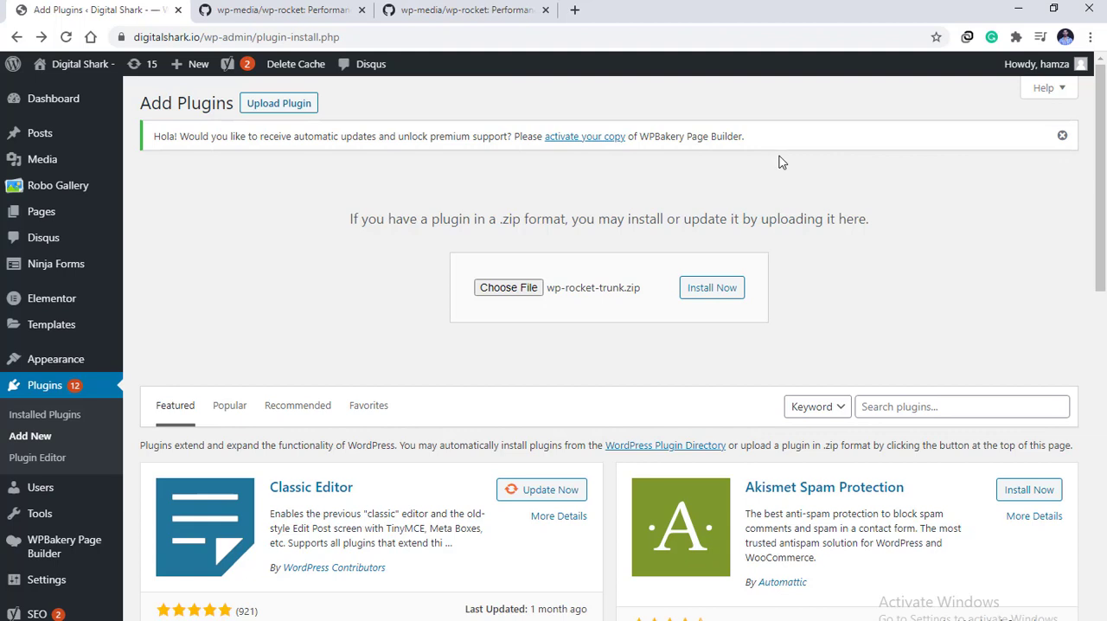
pyautogui.moveTo(1099, 125)
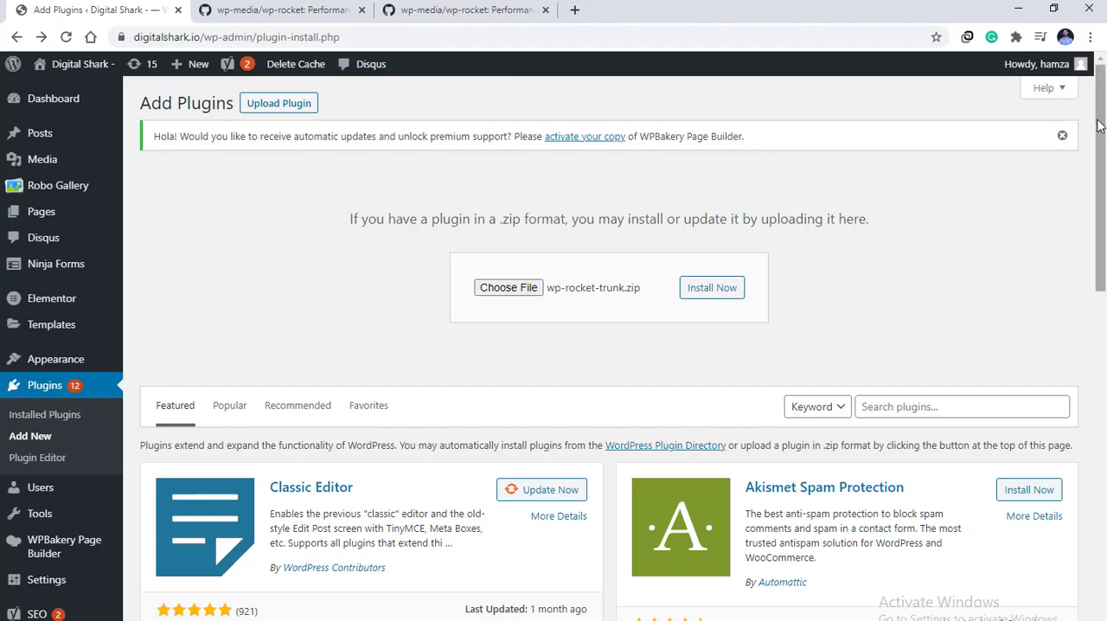
pyautogui.click(1062, 136)
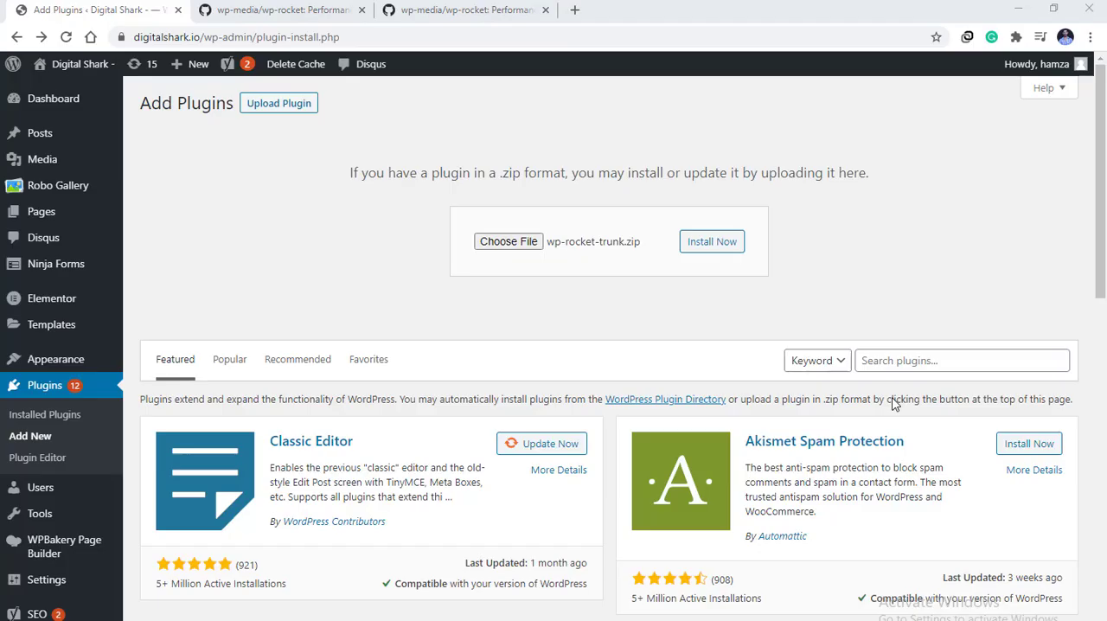
pyautogui.moveTo(640, 340)
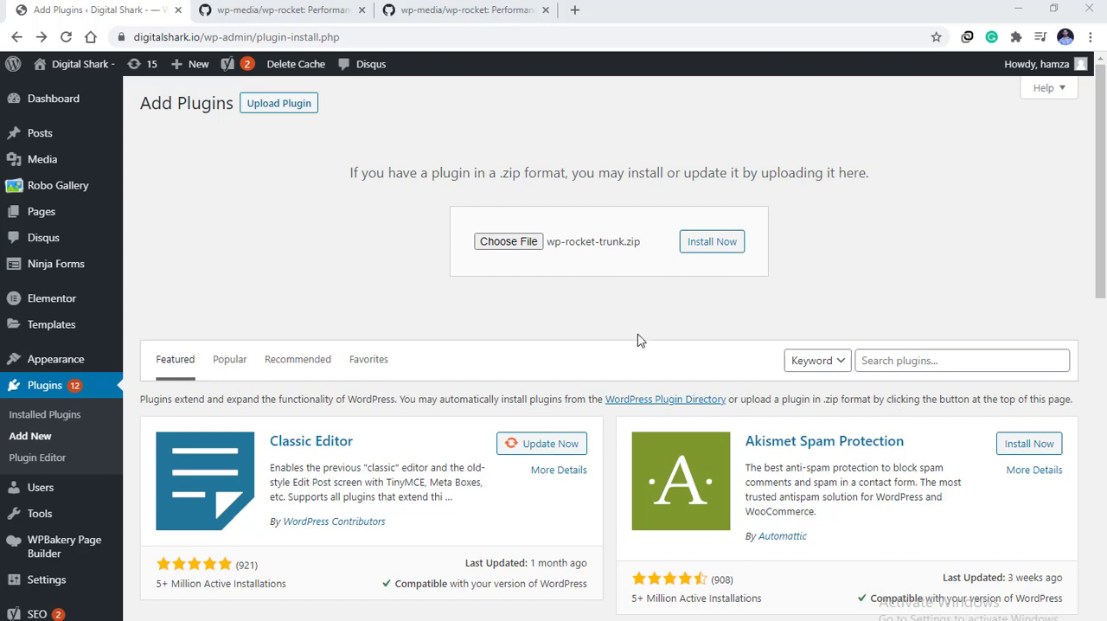
pyautogui.moveTo(415, 257)
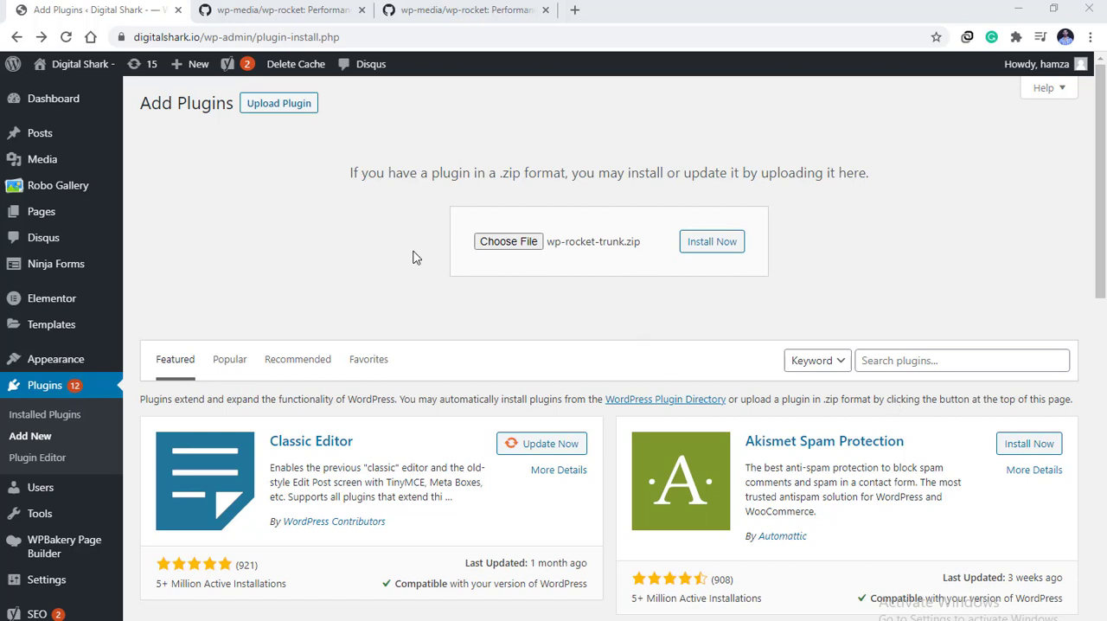